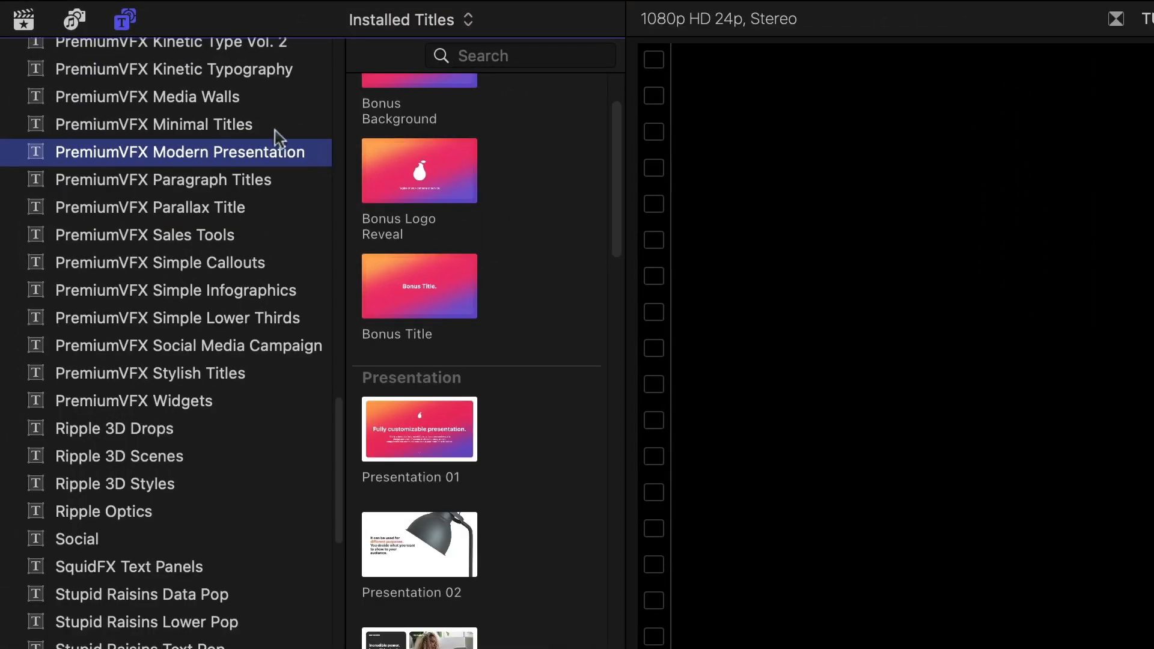
pyautogui.moveTo(176, 70)
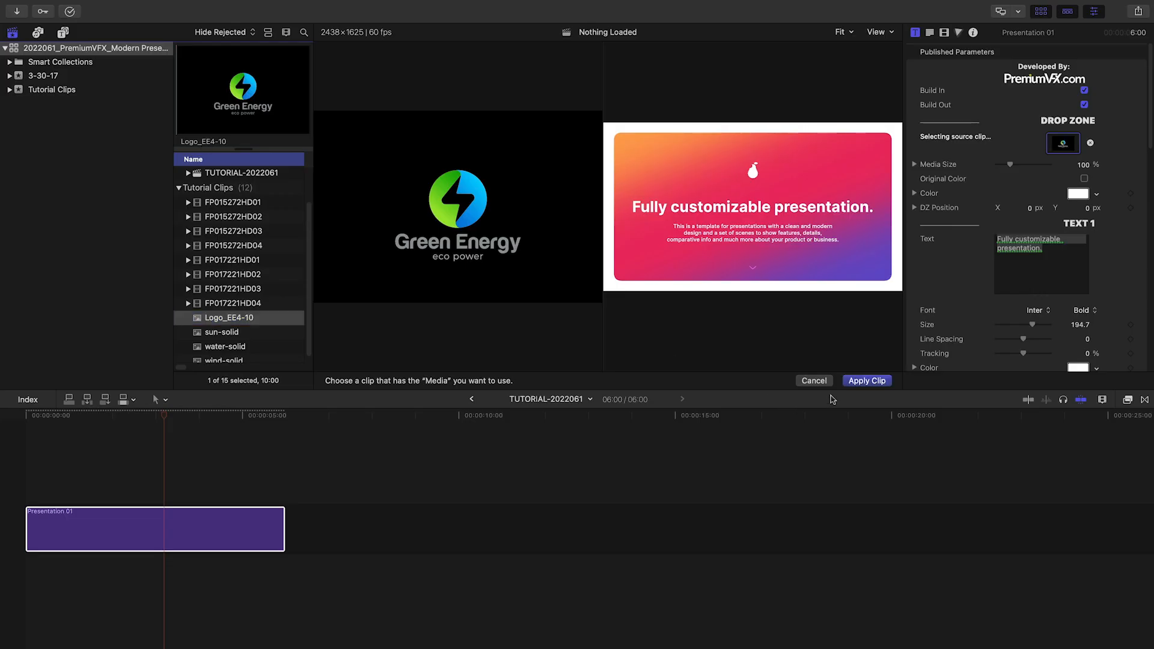
# Apply the Logo_EE4-10 clip as drop-zone media, untick Original Color and reduce Media Size to about 92%
pyautogui.click(867, 381)
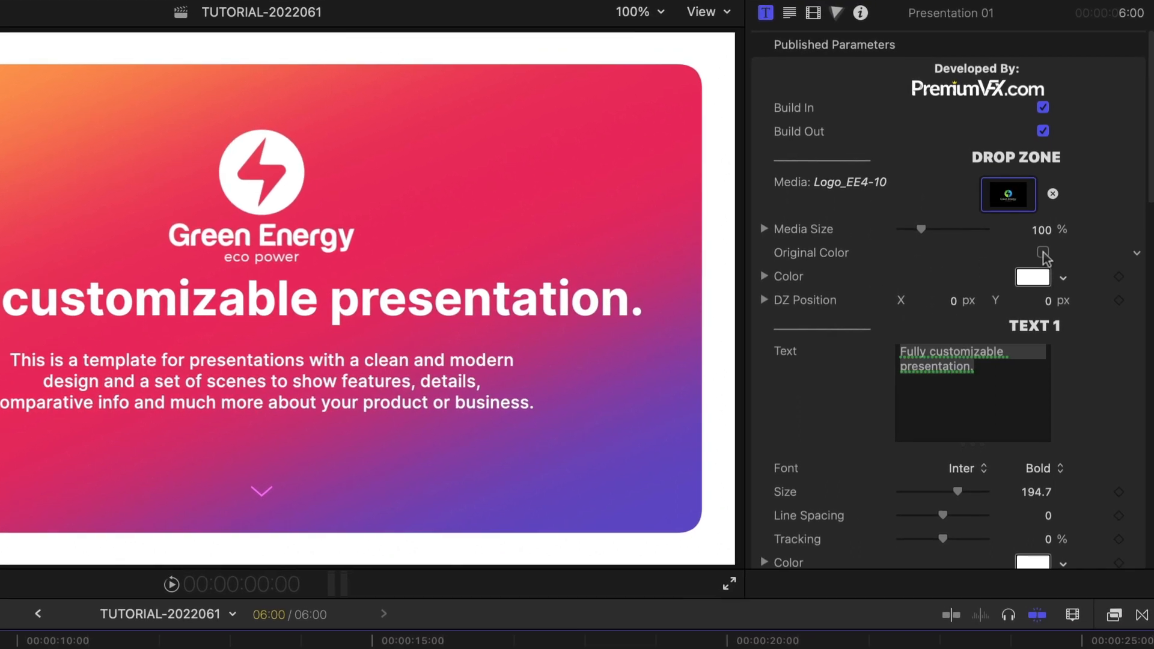
pyautogui.click(1042, 248)
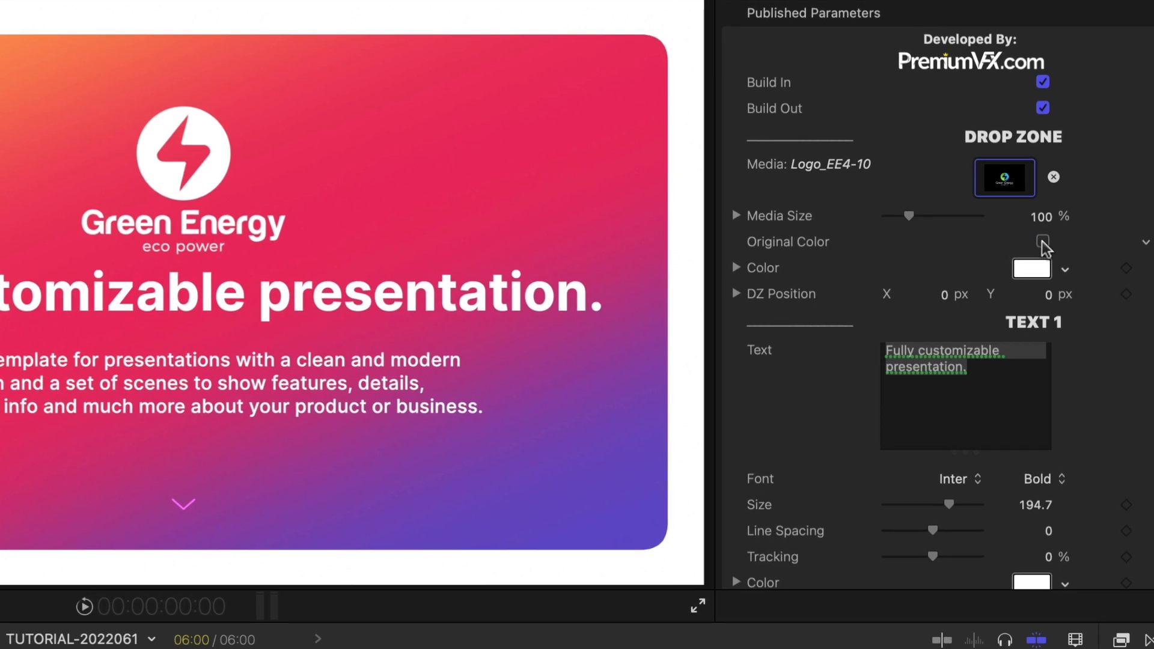
pyautogui.moveTo(933, 215); pyautogui.dragTo(902, 215)
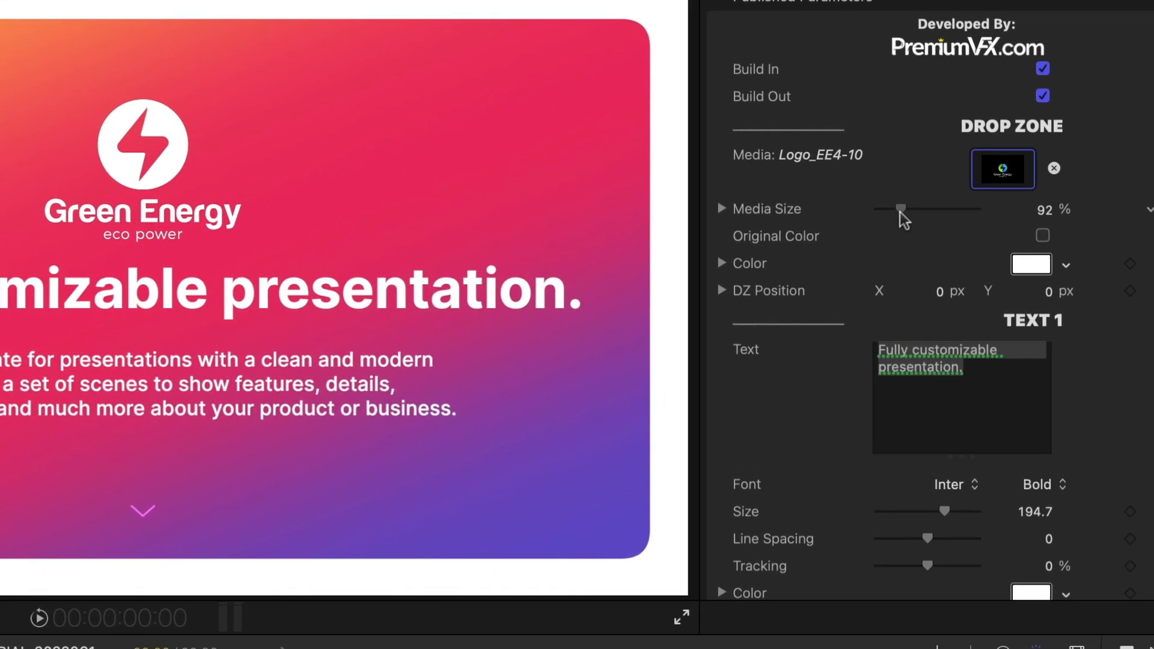
pyautogui.moveTo(912, 209); pyautogui.dragTo(892, 206)
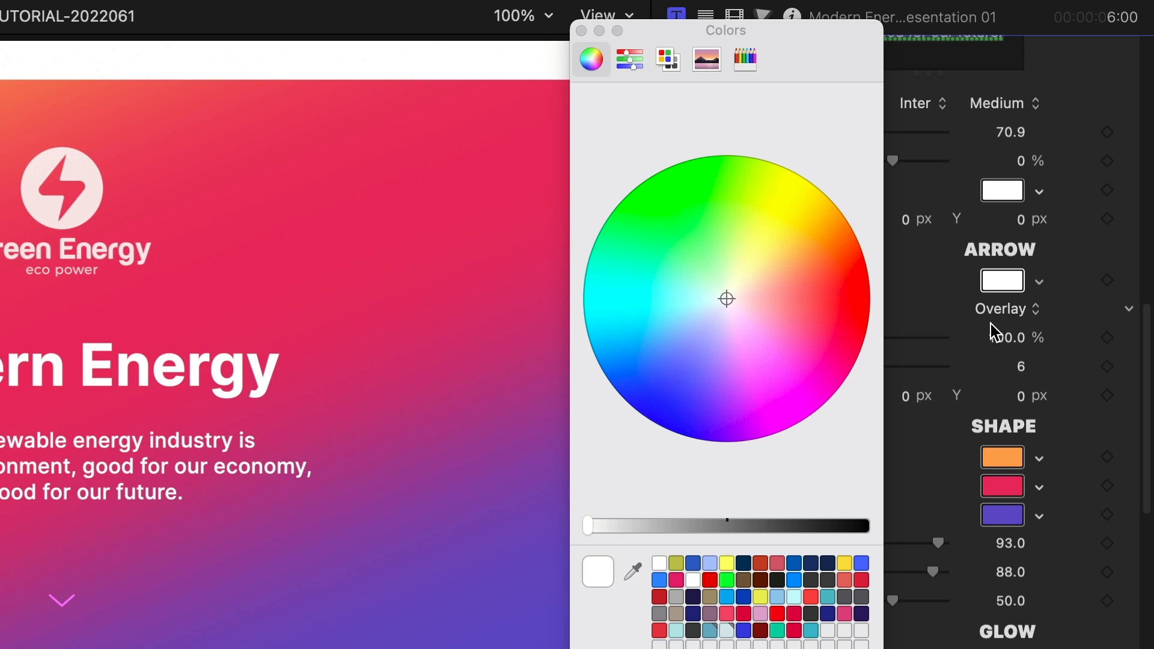
# Set the gradient shape's colour swatches to green tones in the Colors window
pyautogui.click(837, 319)
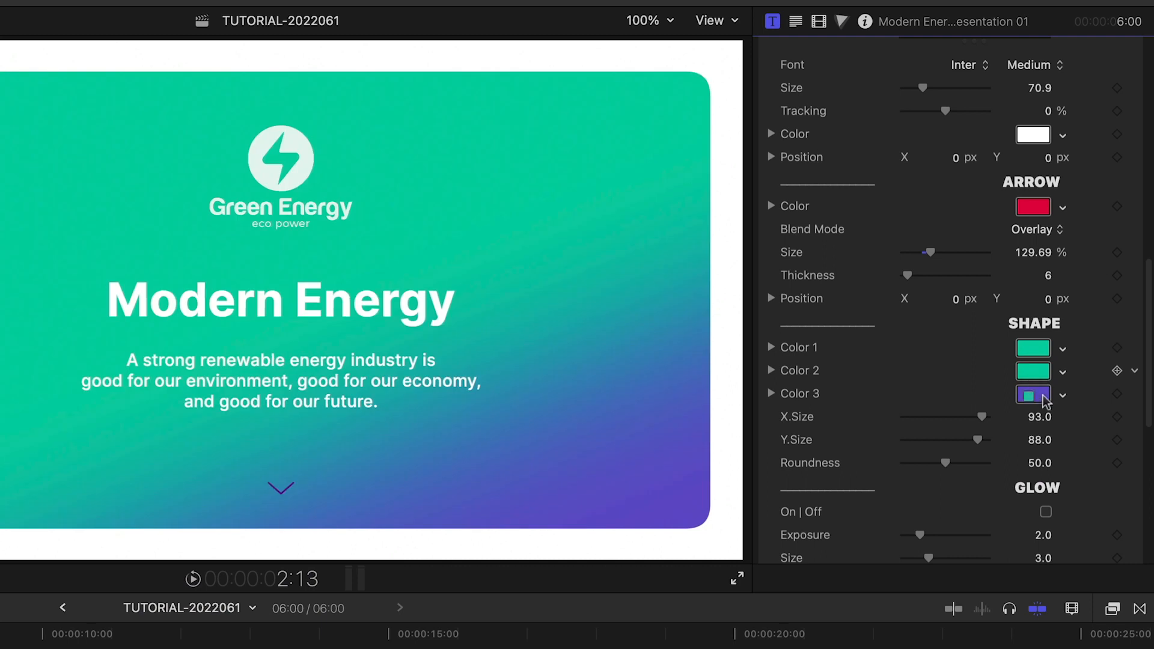
pyautogui.click(1032, 394)
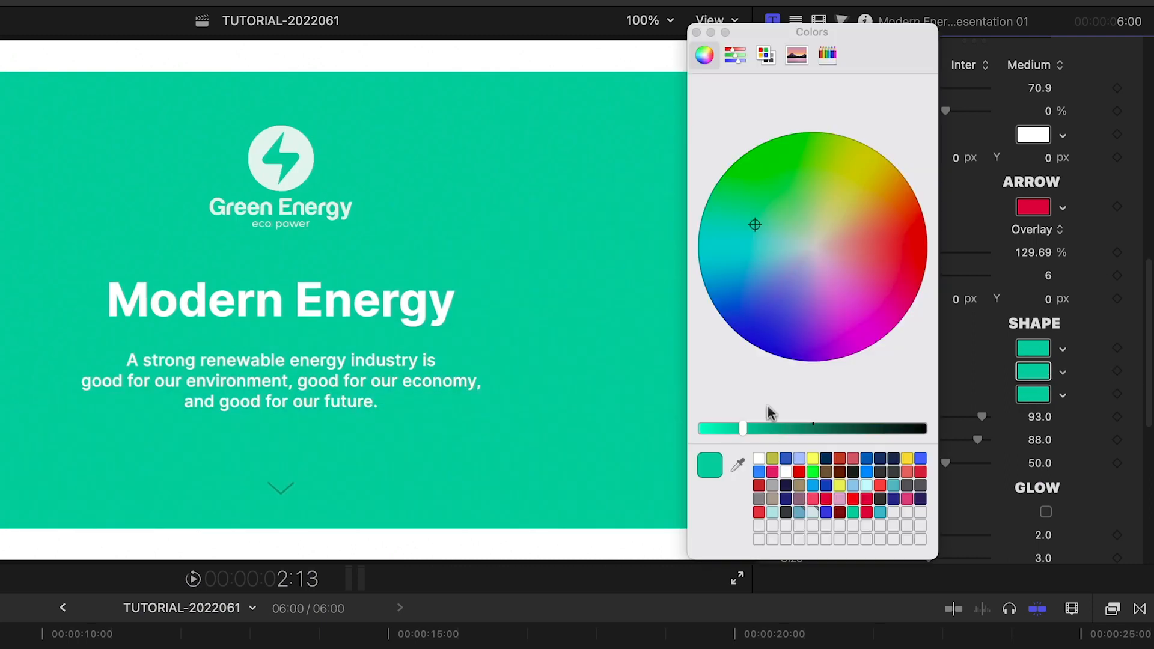
pyautogui.moveTo(741, 428); pyautogui.dragTo(795, 428)
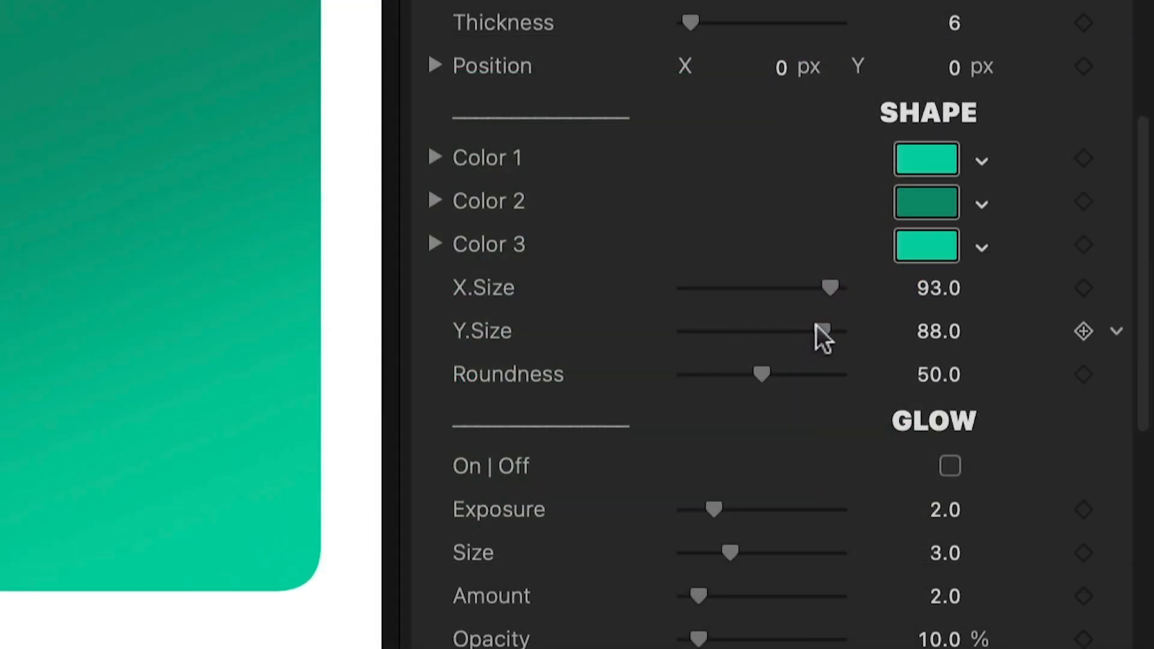
pyautogui.moveTo(762, 374); pyautogui.dragTo(683, 374)
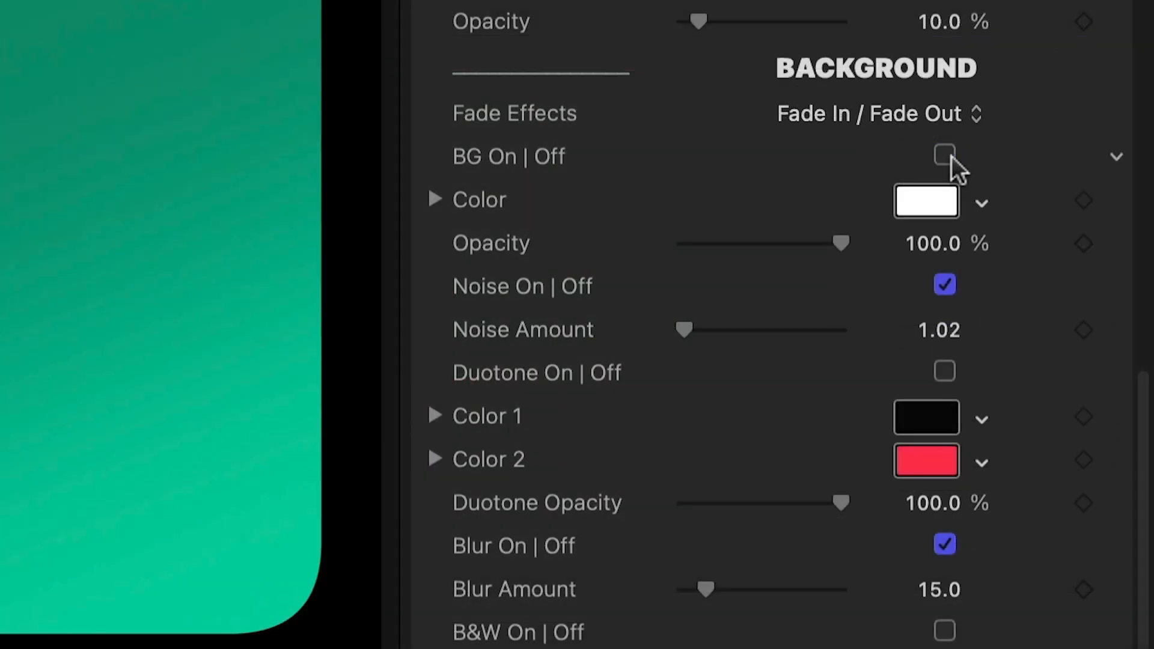
# Tick BG On | Off in the Inspector's BACKGROUND section
pyautogui.click(945, 155)
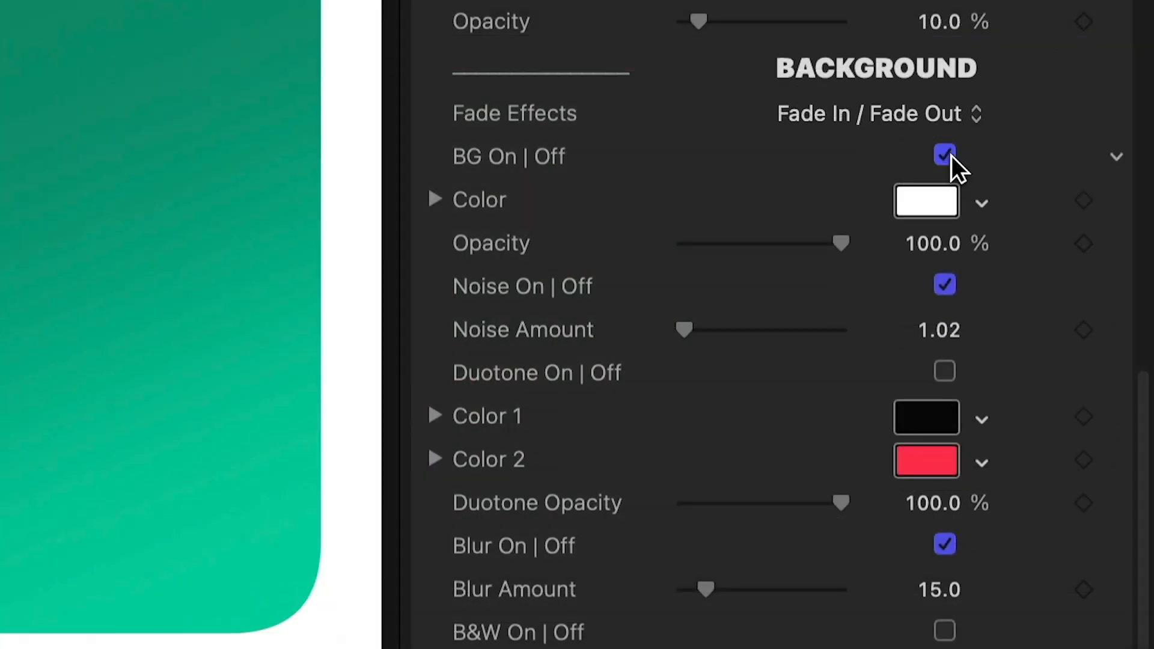
pyautogui.click(945, 156)
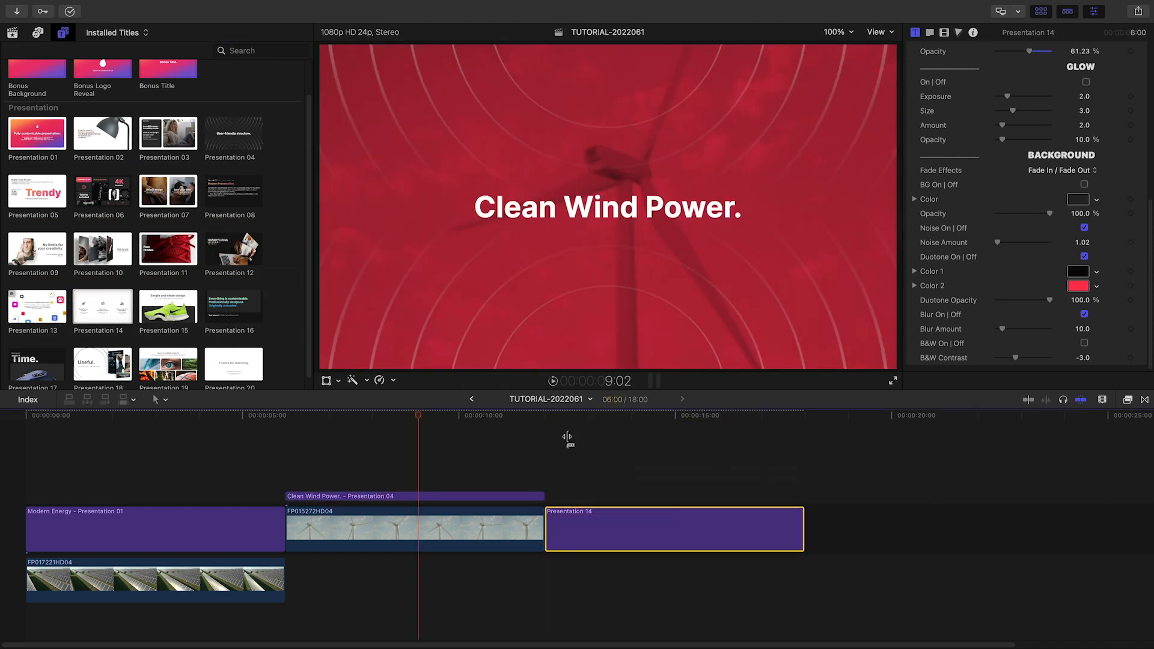
# Select the Presentation 14 title in the timeline for editing
pyautogui.click(677, 415)
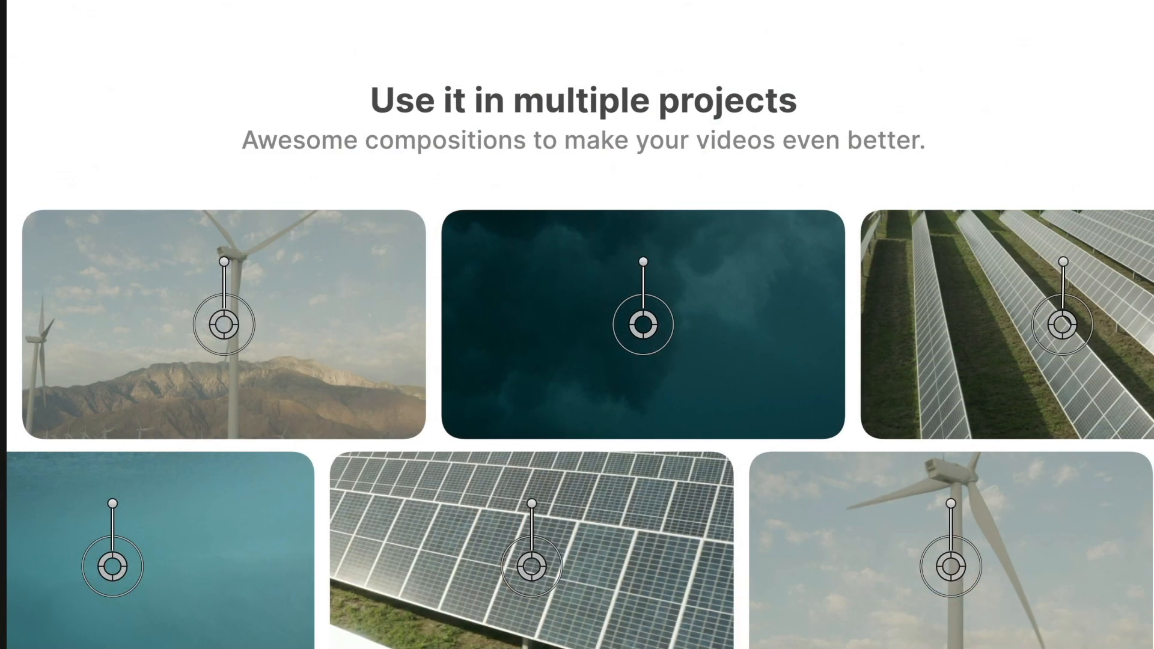
# Replace the heading 'Use it in multiple projects' with the text 'Green'
pyautogui.write('Green')
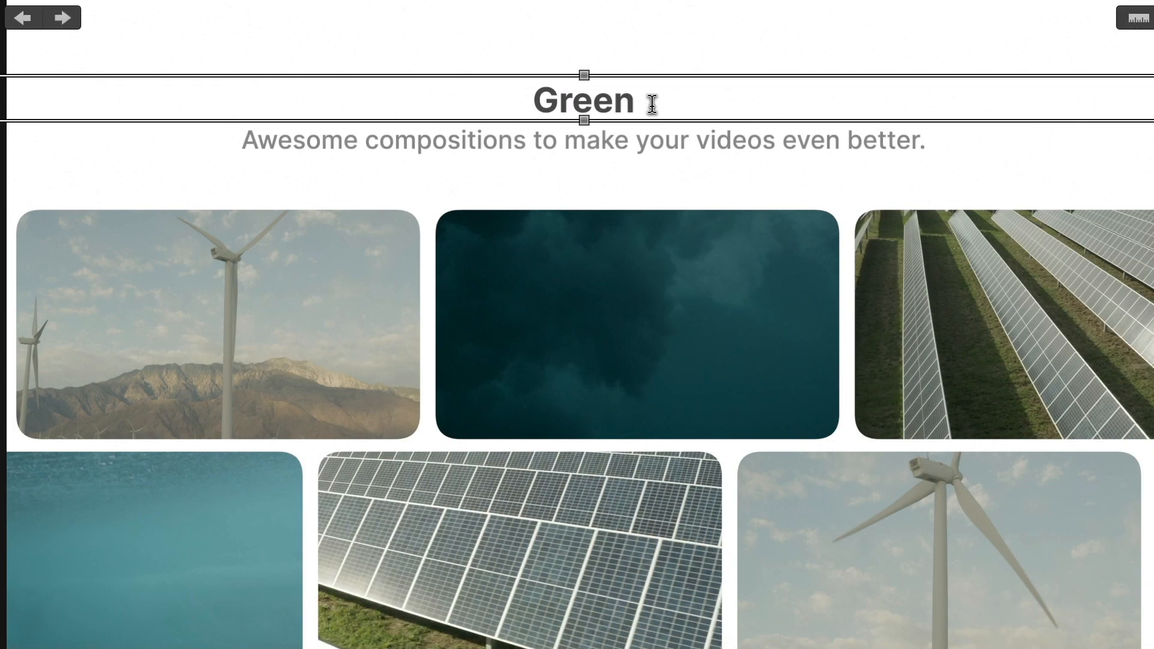